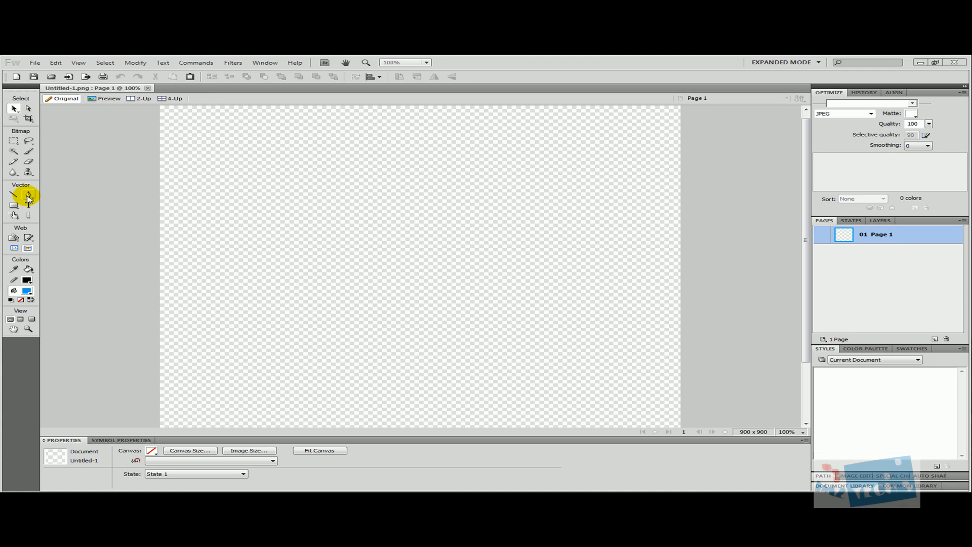
- Start a Pen path and lay straight segments across the top and down the right side
click(29, 196)
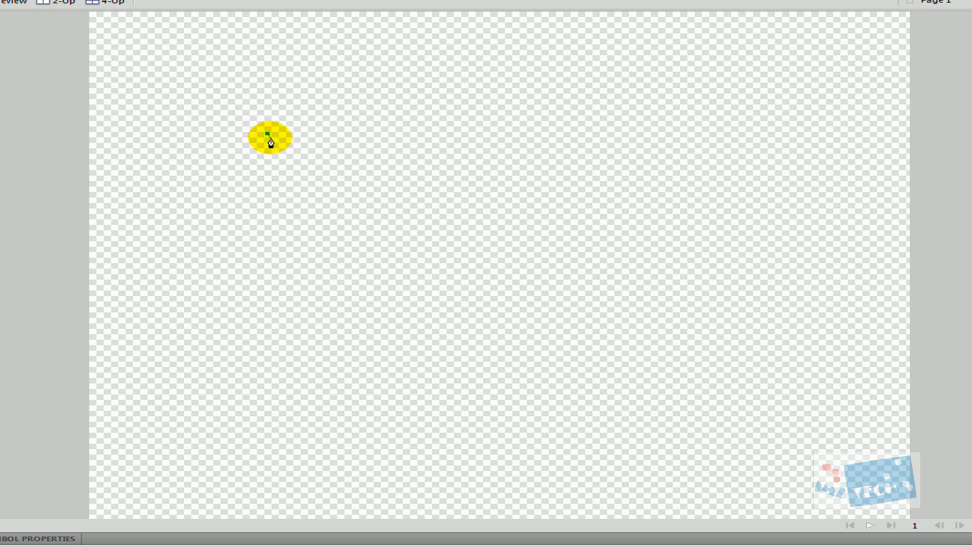
drag(265, 134, 735, 303)
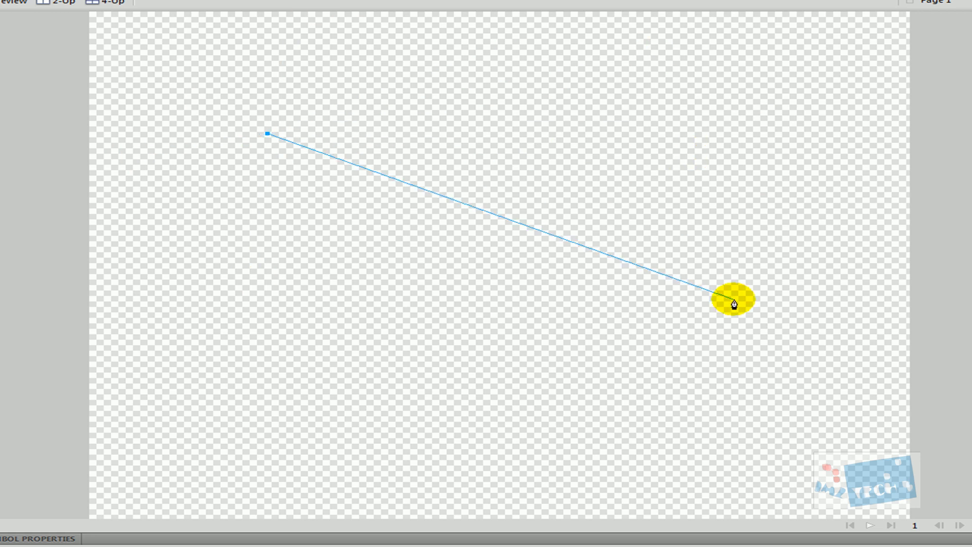
drag(732, 302, 43, 194)
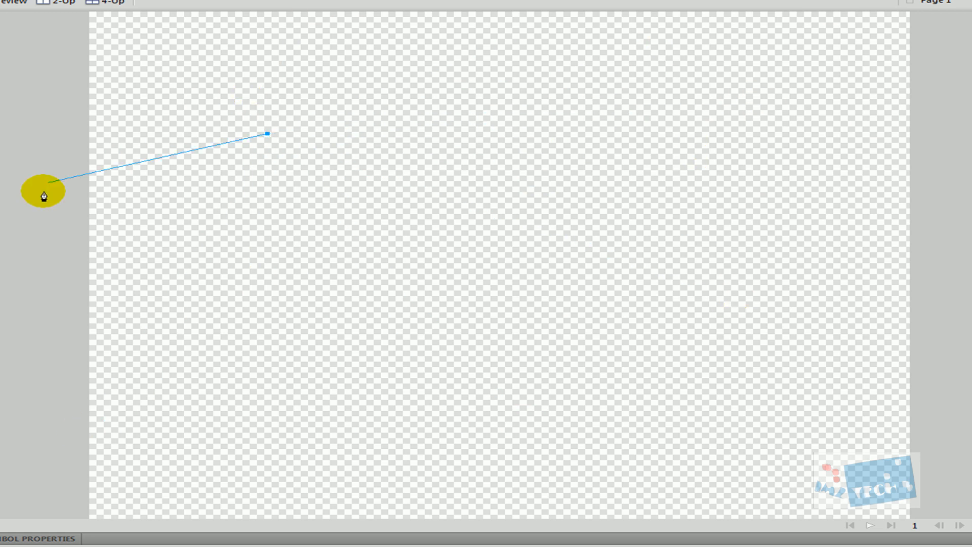
drag(42, 193, 689, 127)
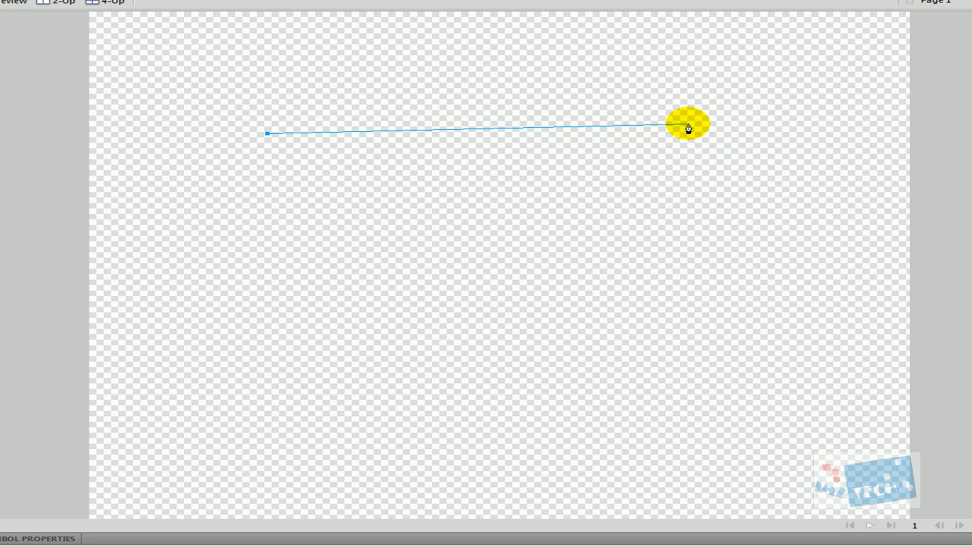
drag(688, 128, 712, 369)
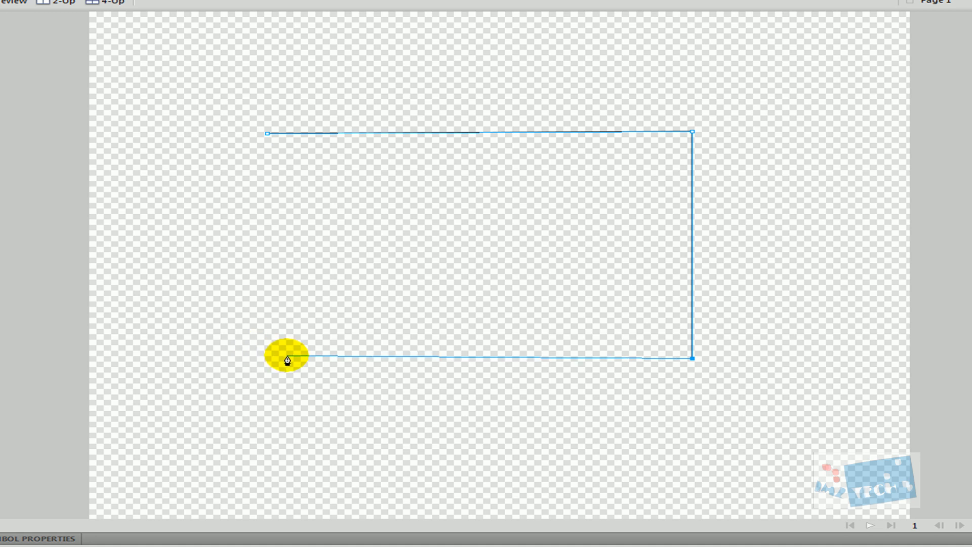
- Continue the path along the bottom edge to the lower-left corner, closing the blue-filled shape
drag(286, 360, 298, 402)
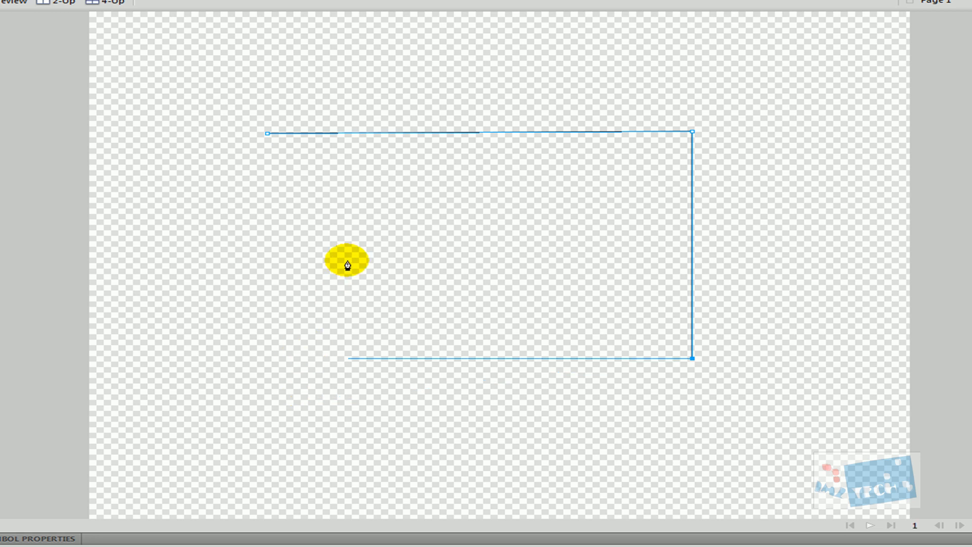
drag(347, 264, 284, 379)
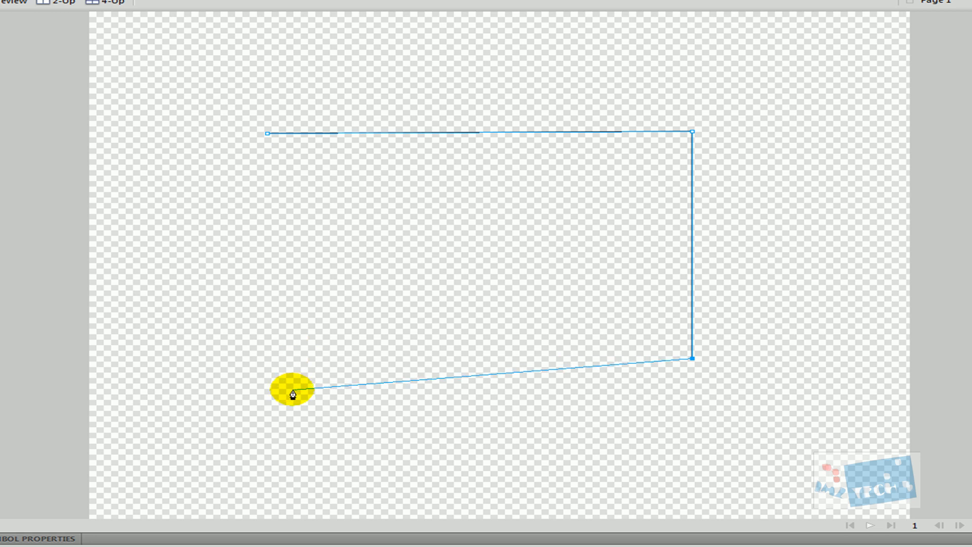
drag(292, 391, 292, 266)
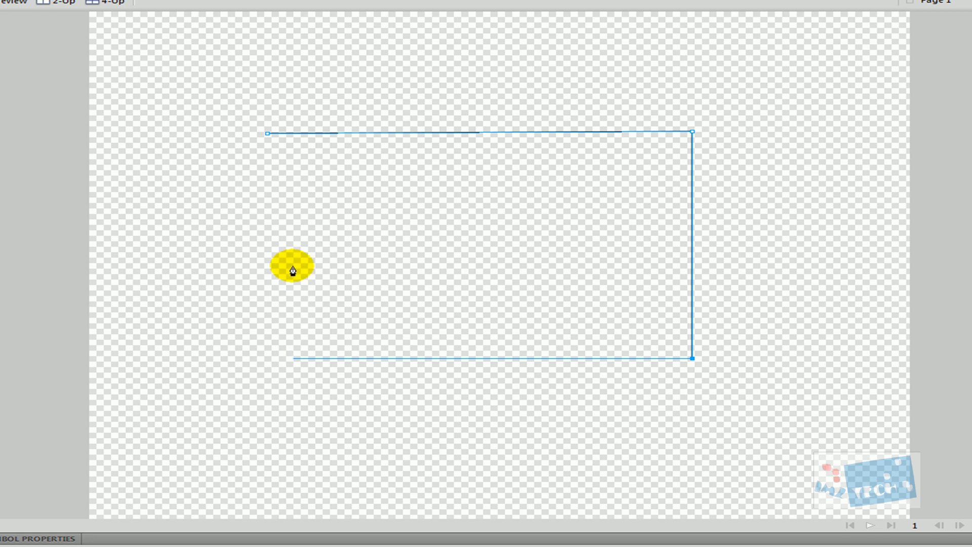
drag(292, 267, 252, 286)
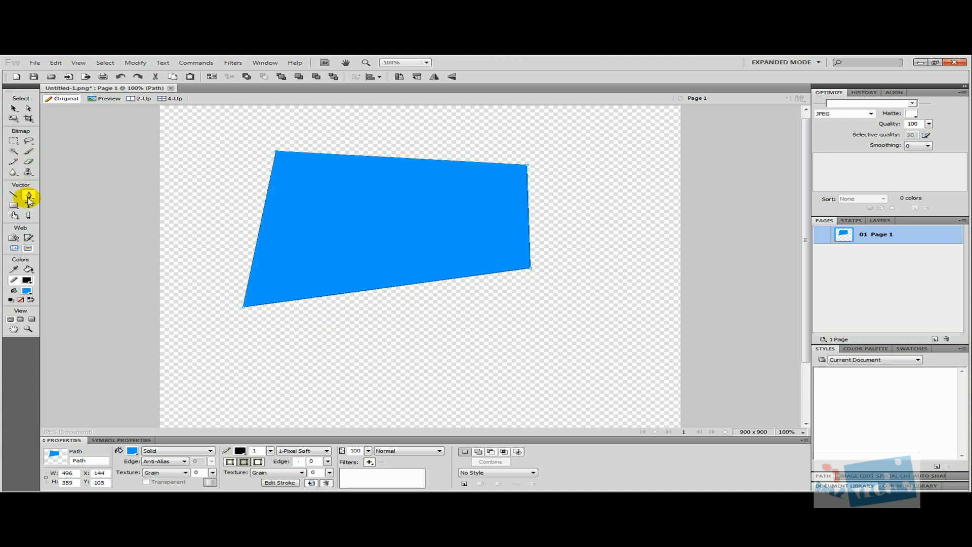
mouse_move(27, 197)
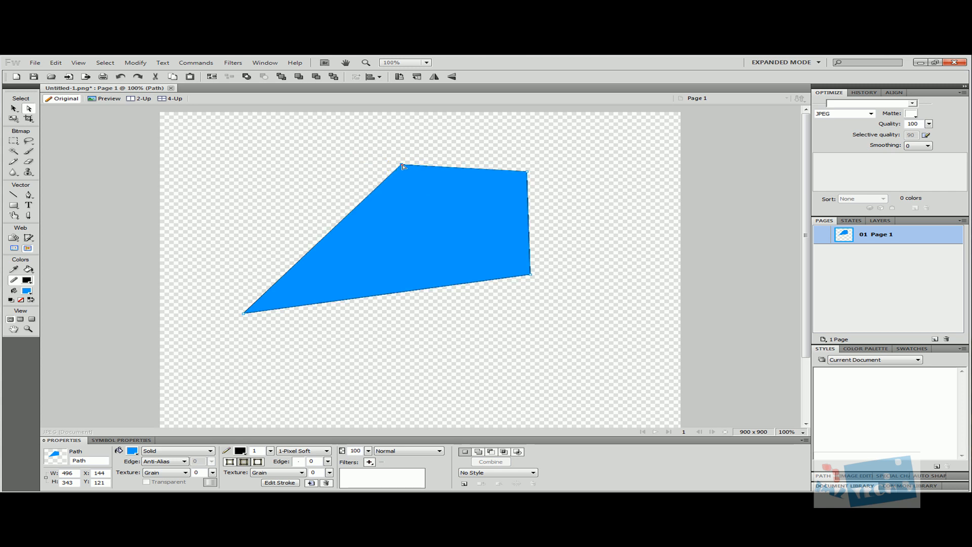
- Drag the corner anchors so the blue shape becomes a tilted, nearly rectangular quadrilateral
drag(401, 167, 527, 172)
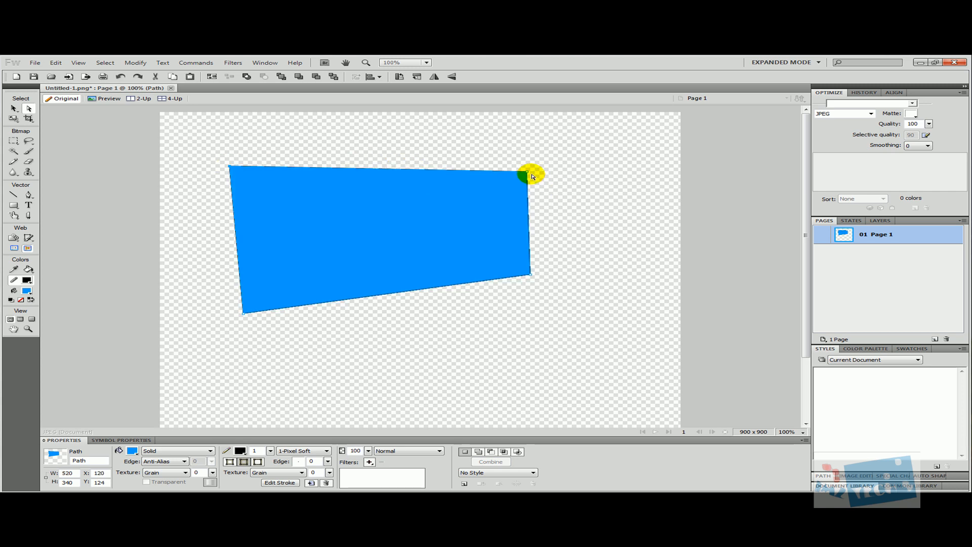
drag(526, 173, 529, 274)
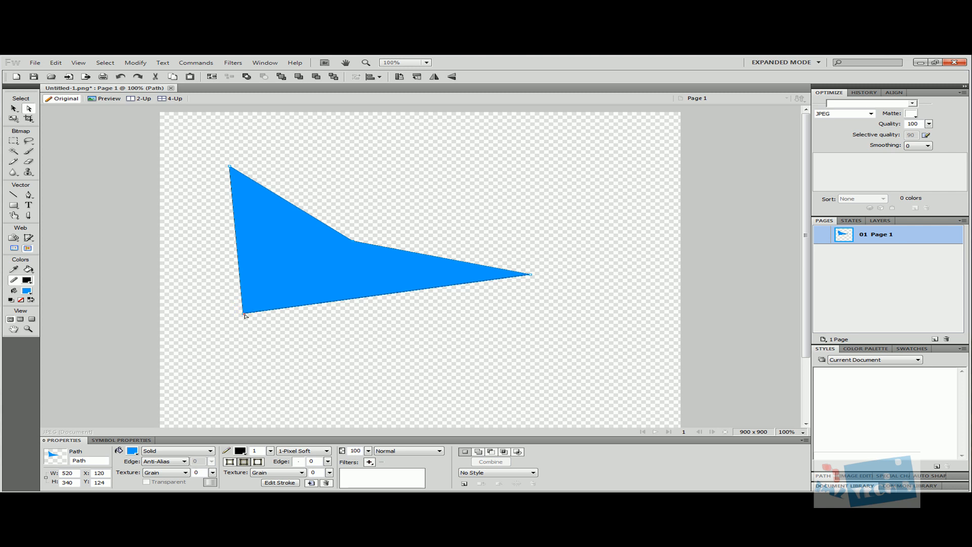
drag(244, 314, 321, 274)
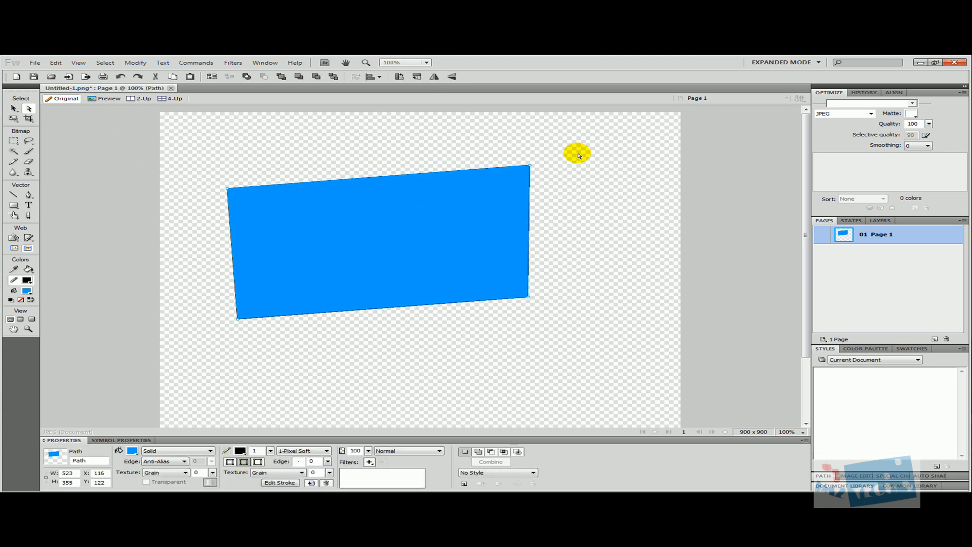
mouse_move(576, 157)
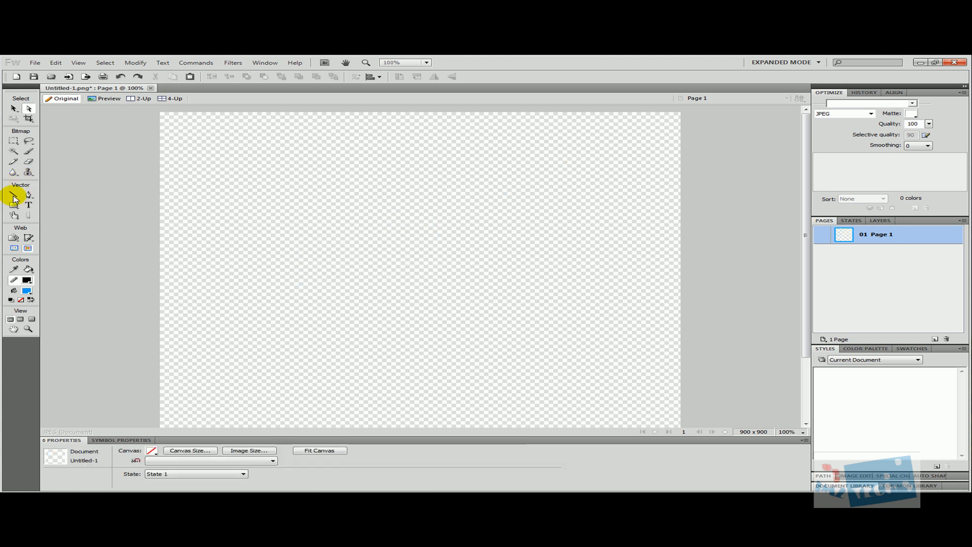
- Draw a Pen path with click-dragged points forming a smooth blue-filled hill shape
click(28, 193)
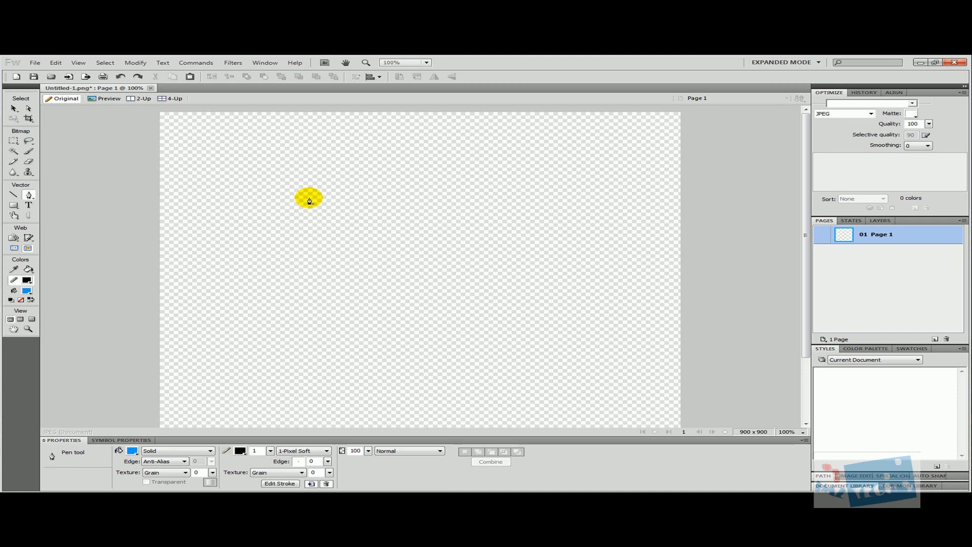
click(402, 138)
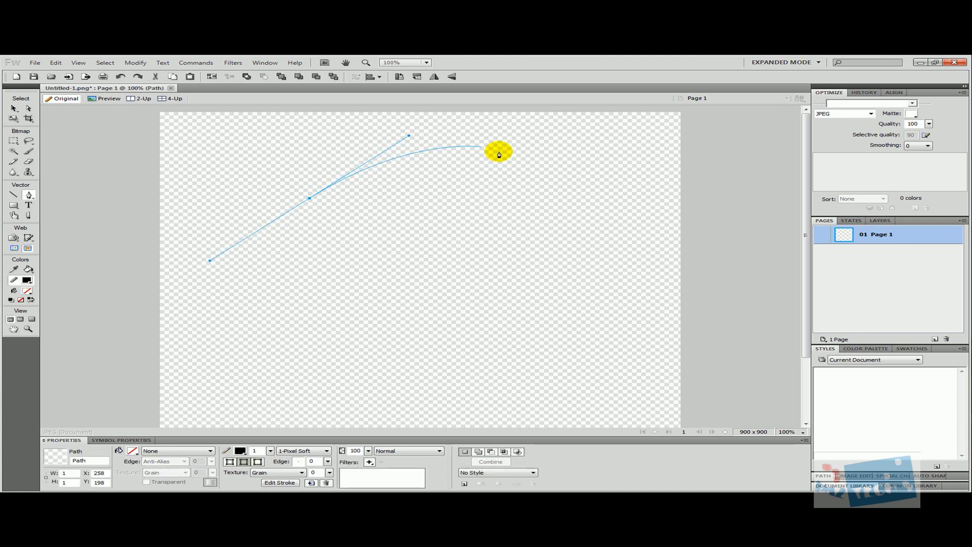
drag(499, 152, 523, 201)
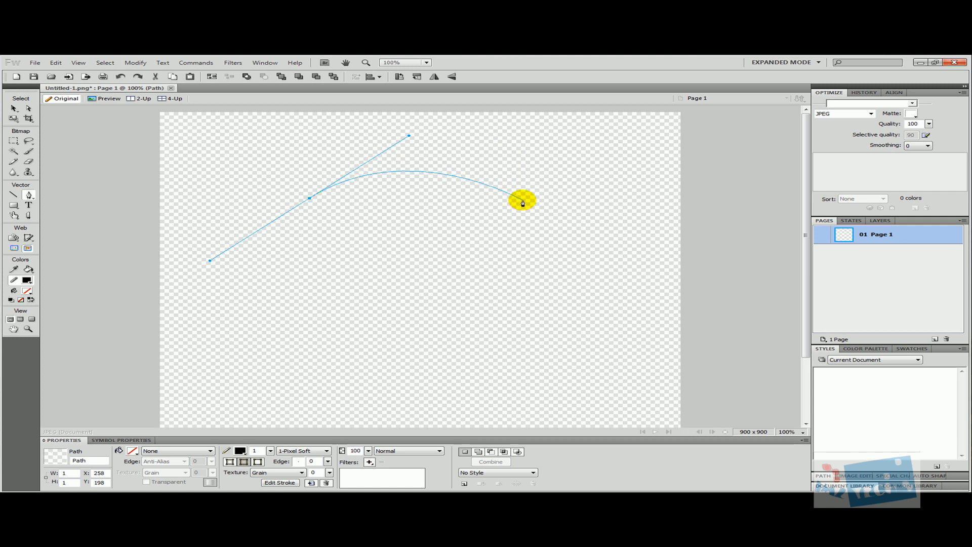
drag(522, 200, 617, 301)
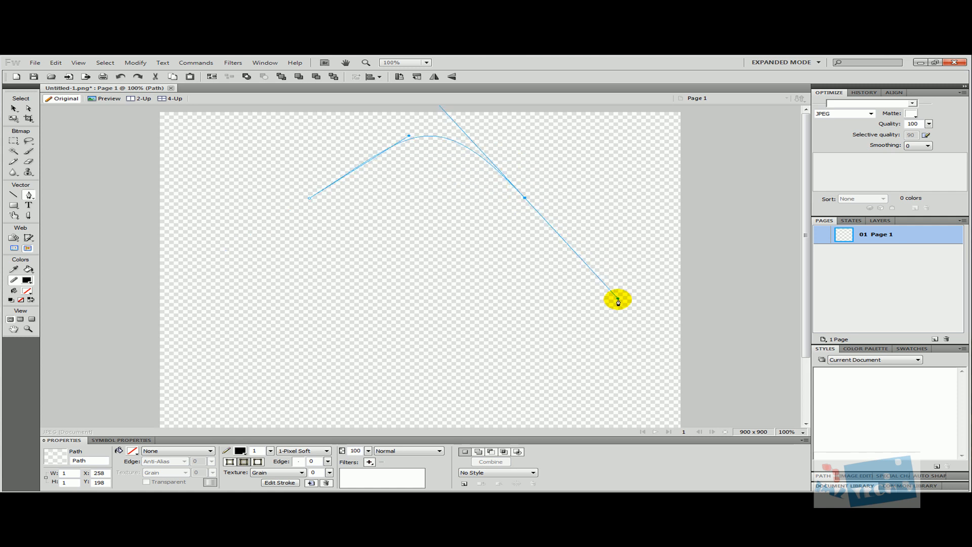
drag(617, 300, 306, 233)
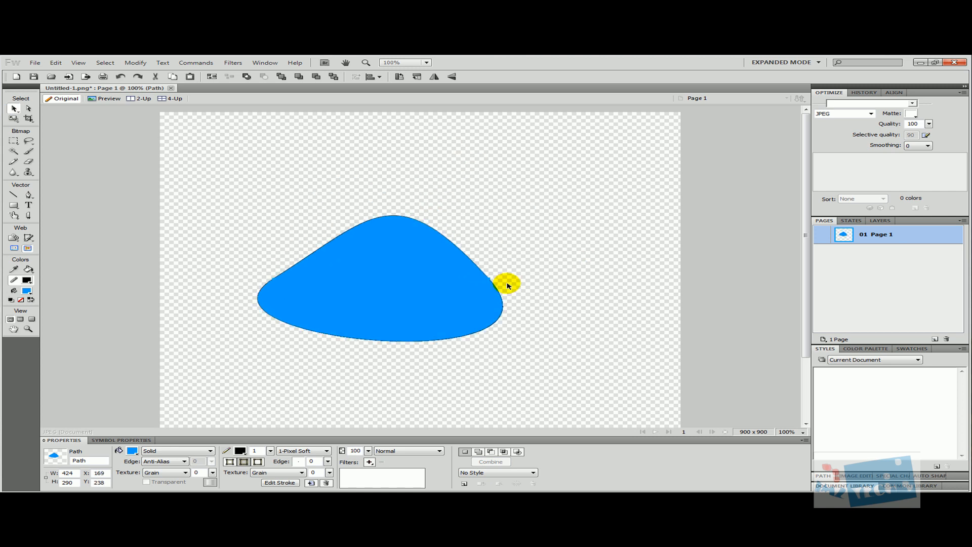
- Alt-drag the right anchor's Bézier handles independently to bulge and bend the hill's right side
drag(506, 285, 534, 274)
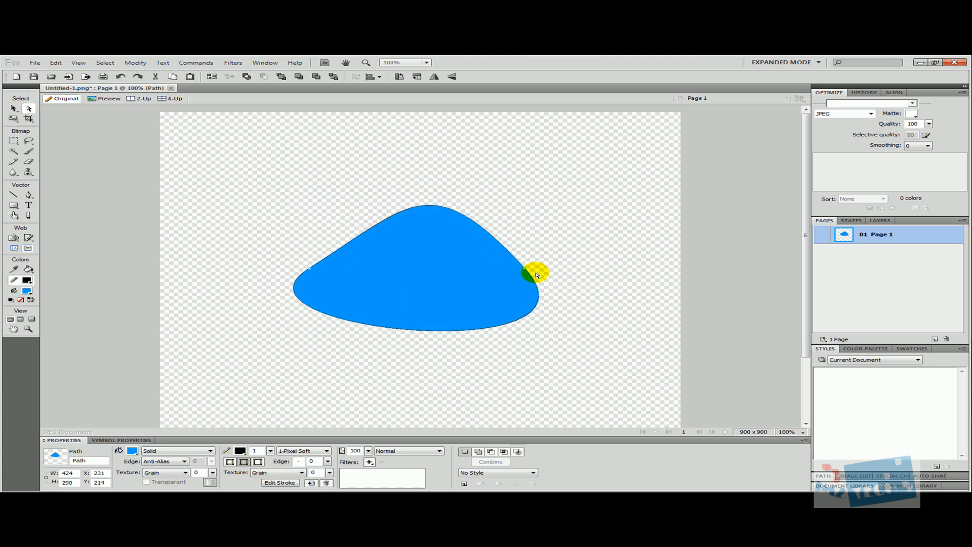
drag(535, 274, 619, 372)
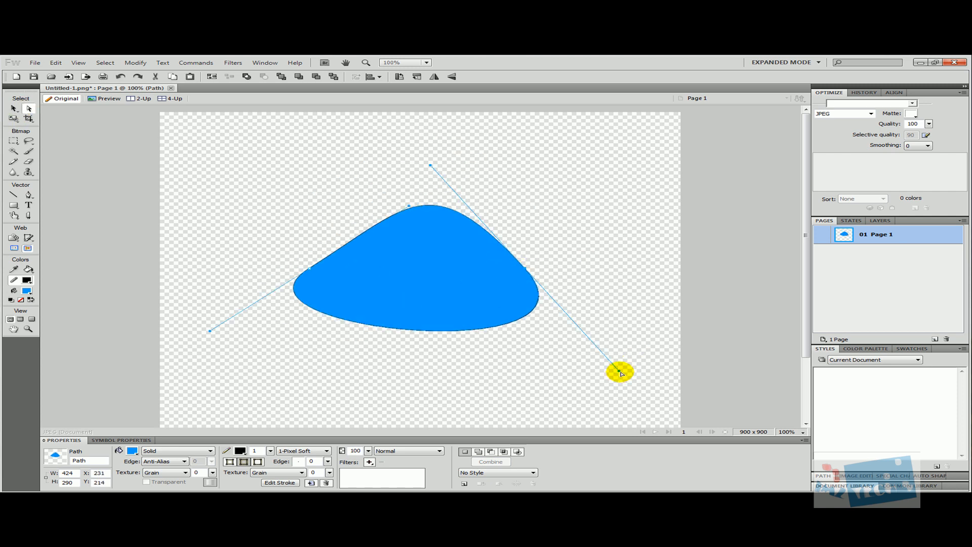
drag(619, 371, 575, 392)
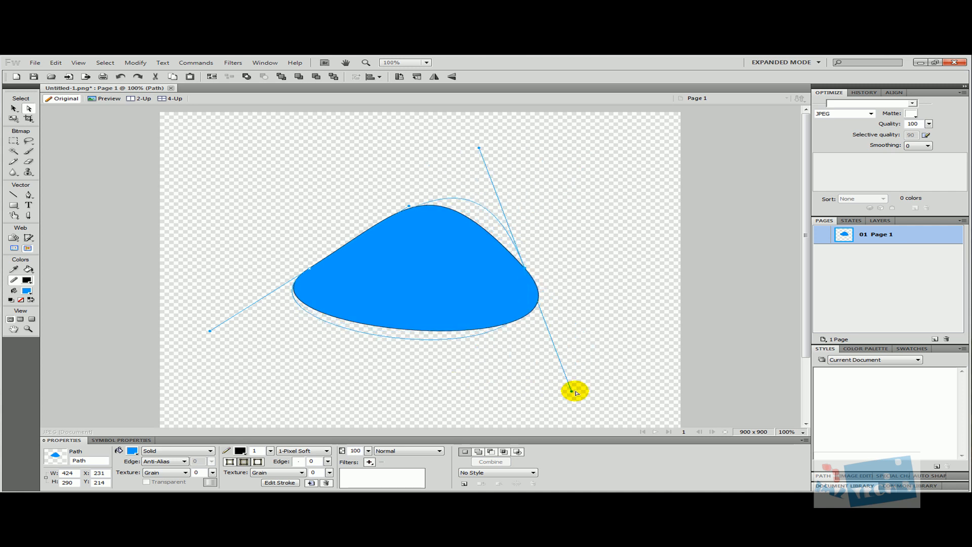
drag(575, 392, 540, 291)
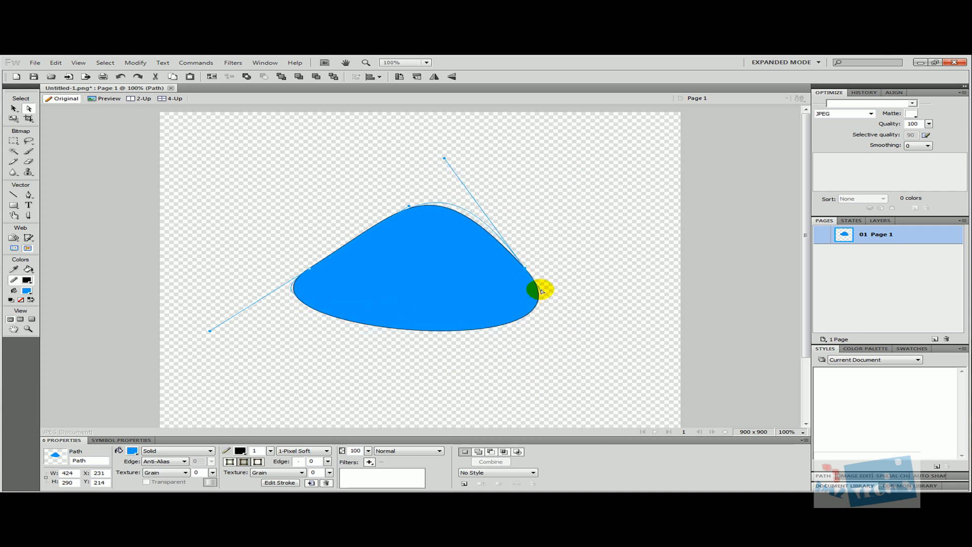
drag(536, 290, 625, 382)
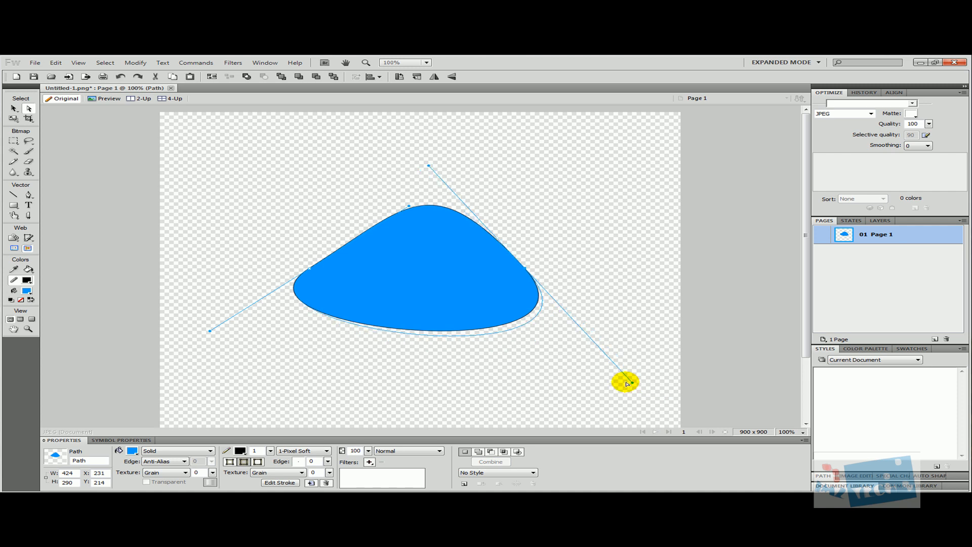
drag(625, 382, 693, 390)
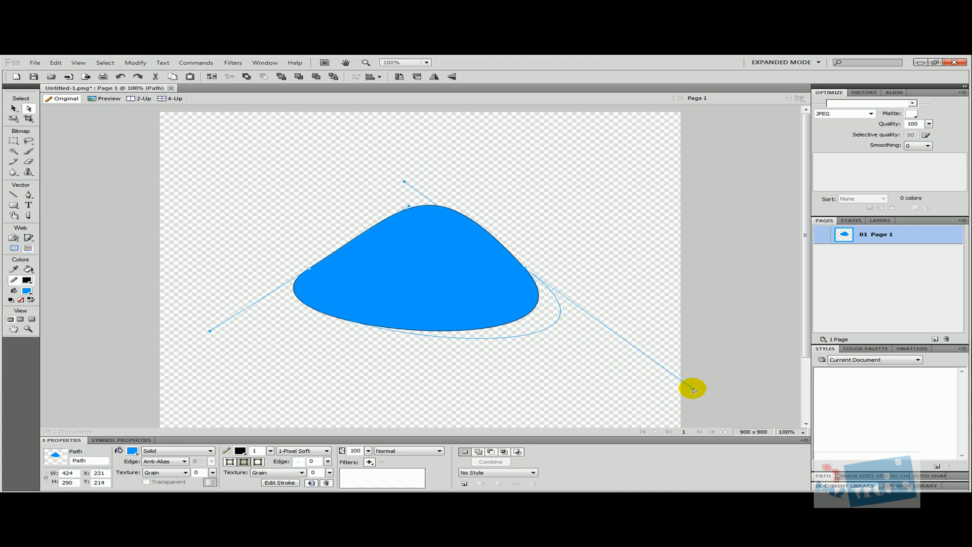
drag(692, 389, 766, 224)
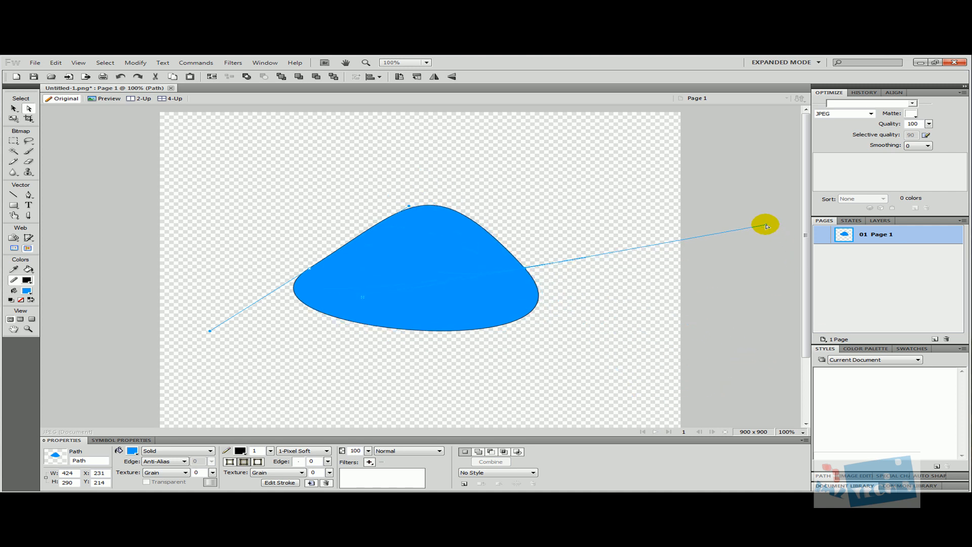
drag(767, 225, 408, 380)
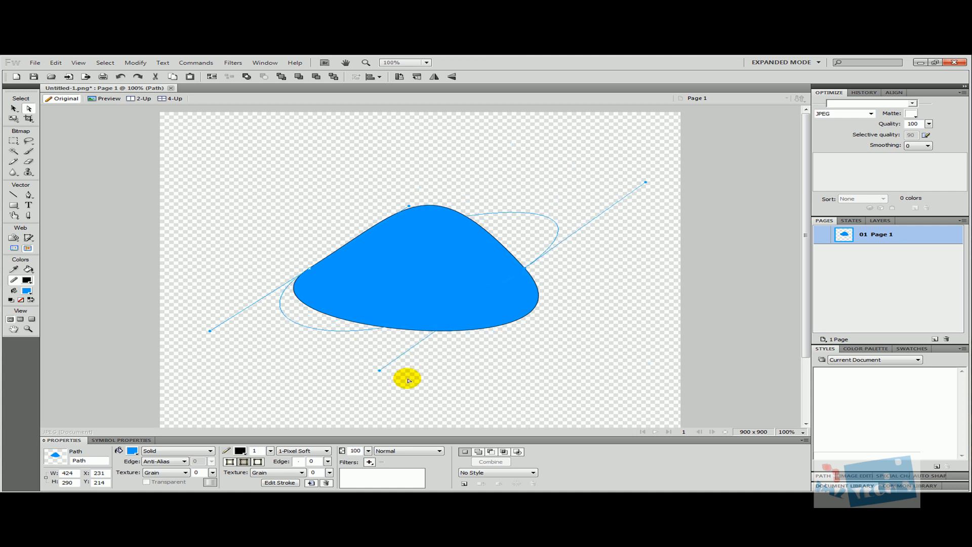
drag(408, 370, 657, 409)
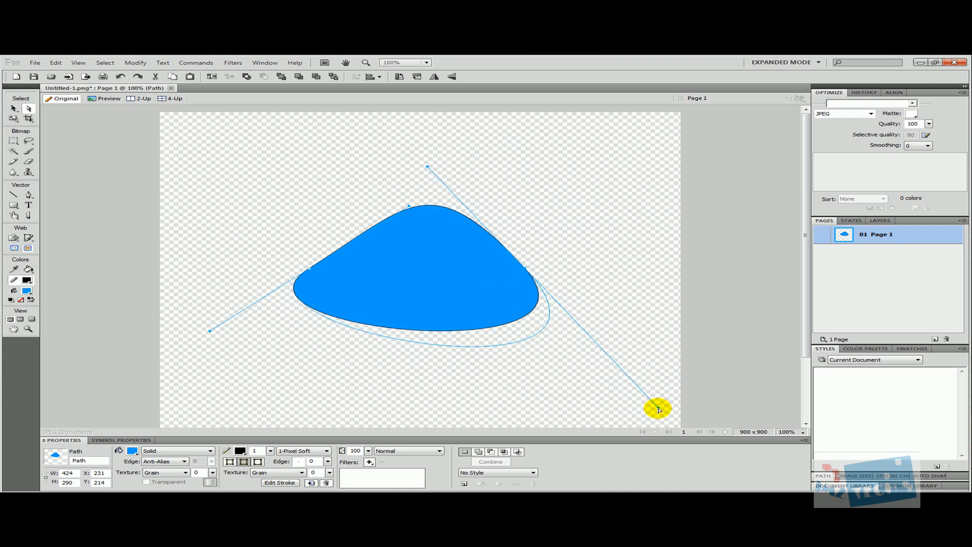
drag(657, 409, 656, 414)
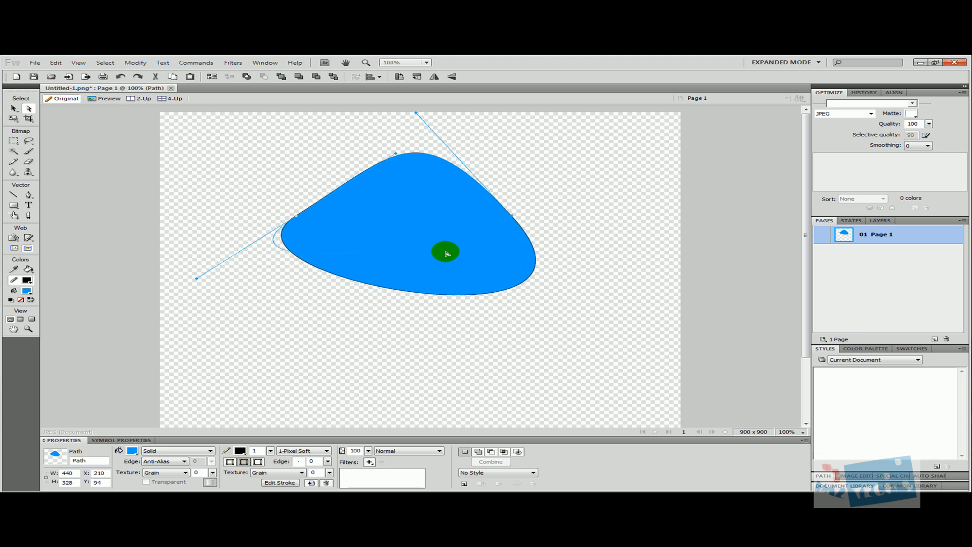
- Flatten the bottom edge and widen the shape into a symmetric mound, then delete it
drag(446, 253, 418, 203)
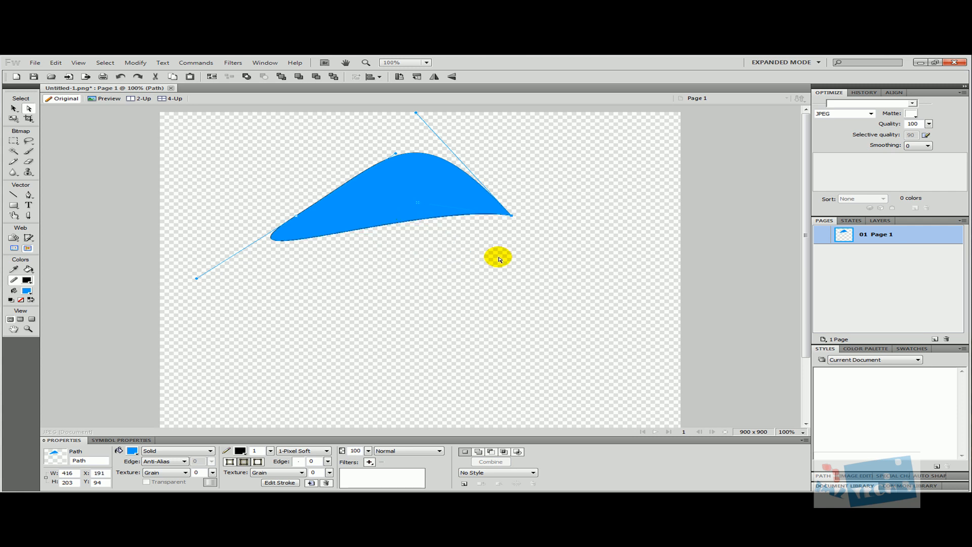
drag(499, 258, 195, 286)
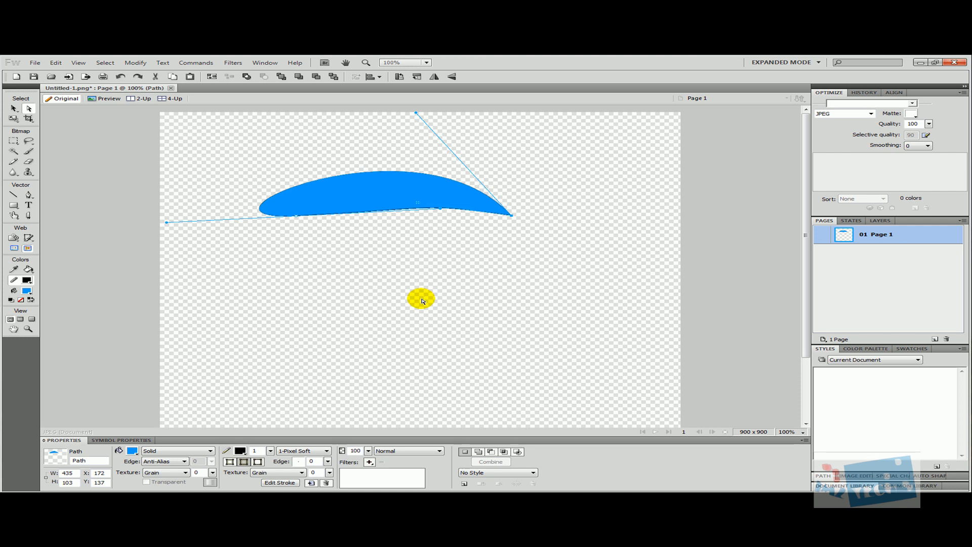
drag(420, 299, 187, 288)
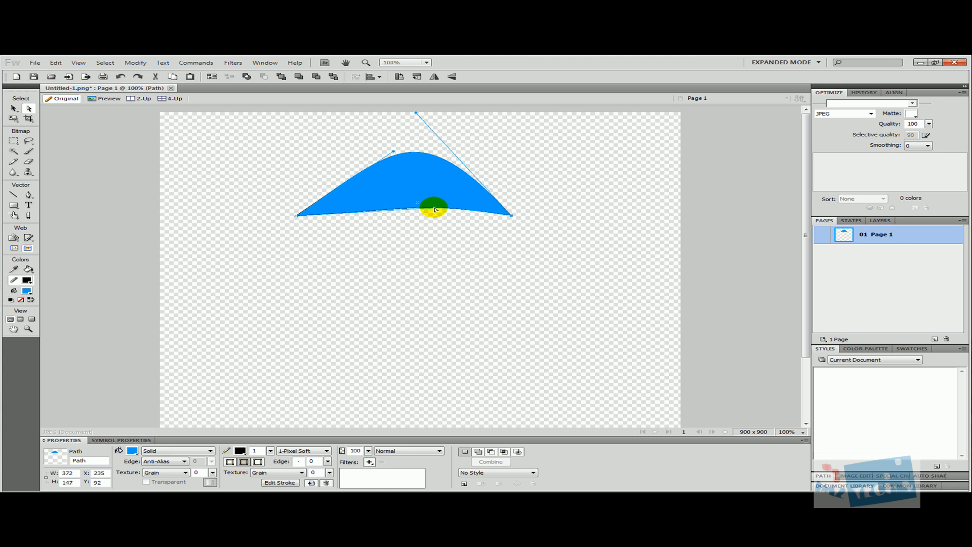
drag(434, 209, 403, 183)
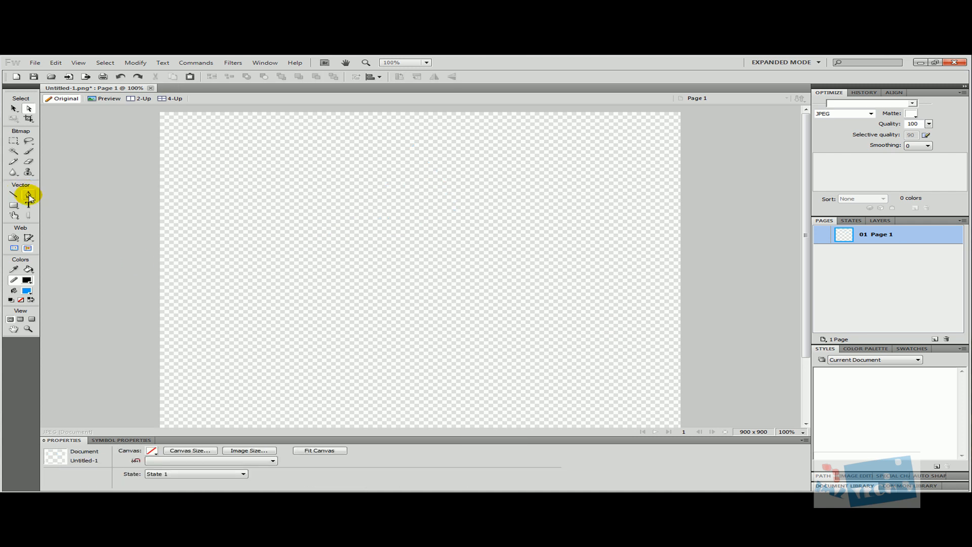
- Draw a closed three-point curved path and level its top handle into a symmetric blue teardrop
click(28, 195)
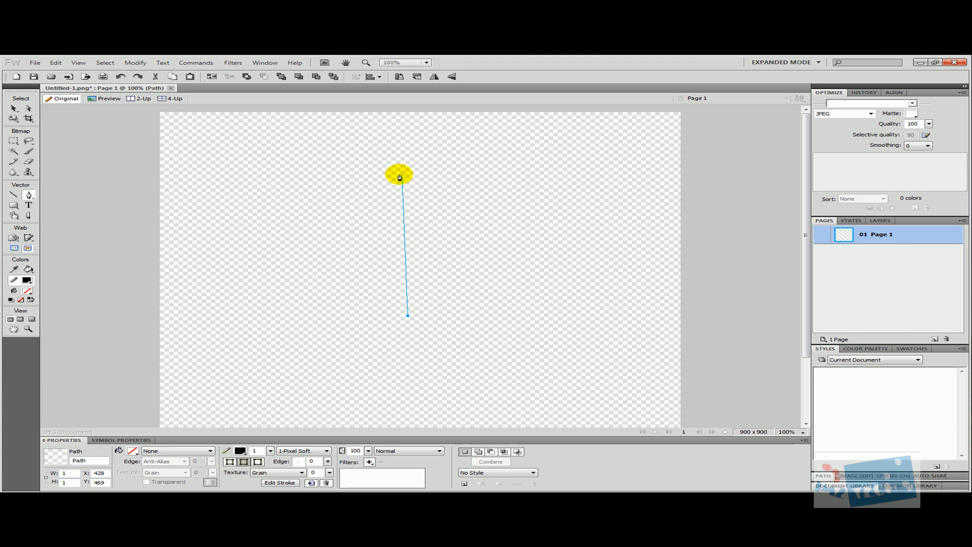
drag(400, 176, 141, 298)
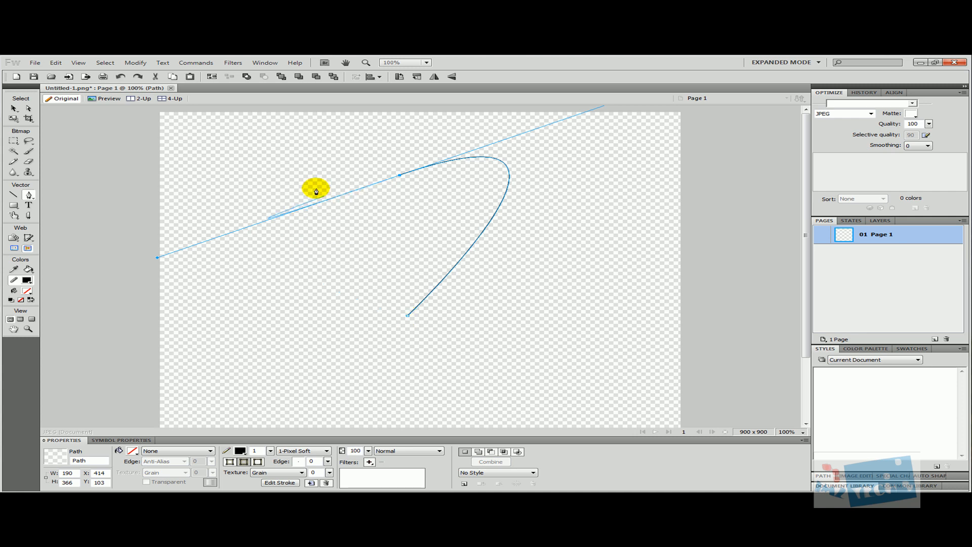
drag(316, 191, 209, 309)
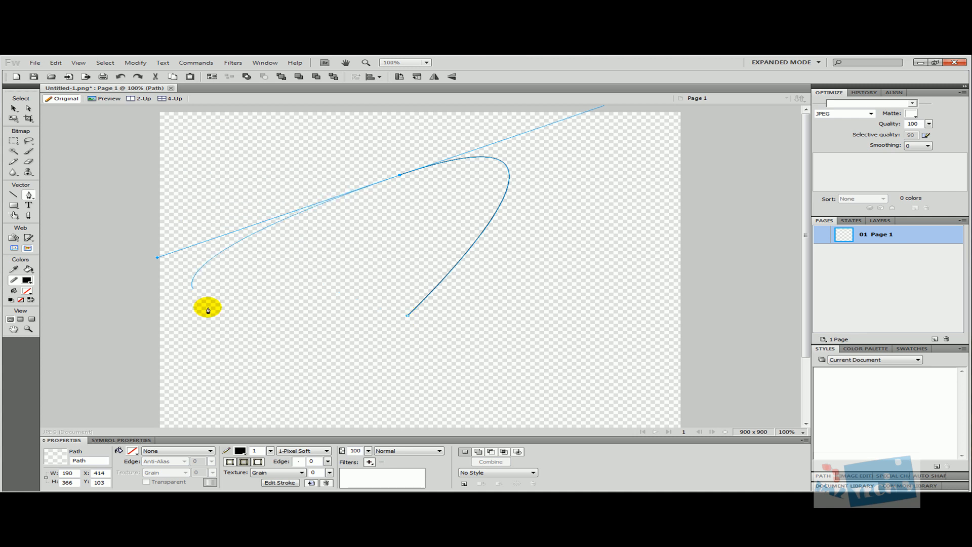
drag(208, 310, 404, 322)
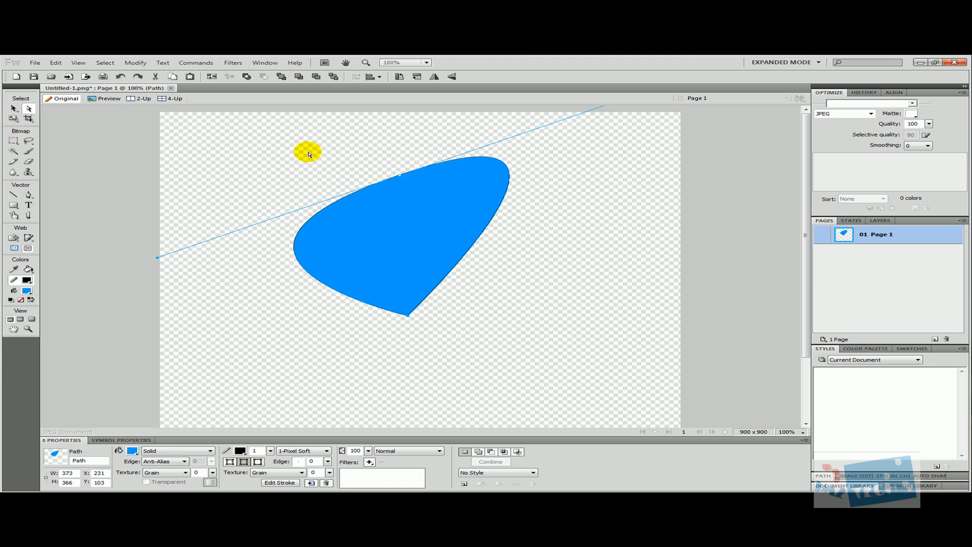
drag(307, 153, 254, 271)
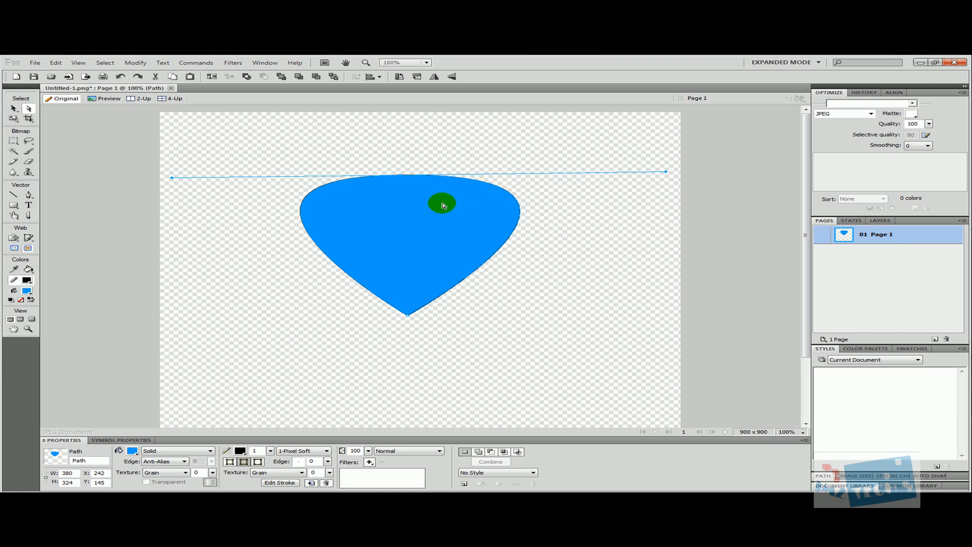
- Reposition the teardrop, Alt-drag a copy upward over the original's top, and select both
drag(442, 205, 237, 272)
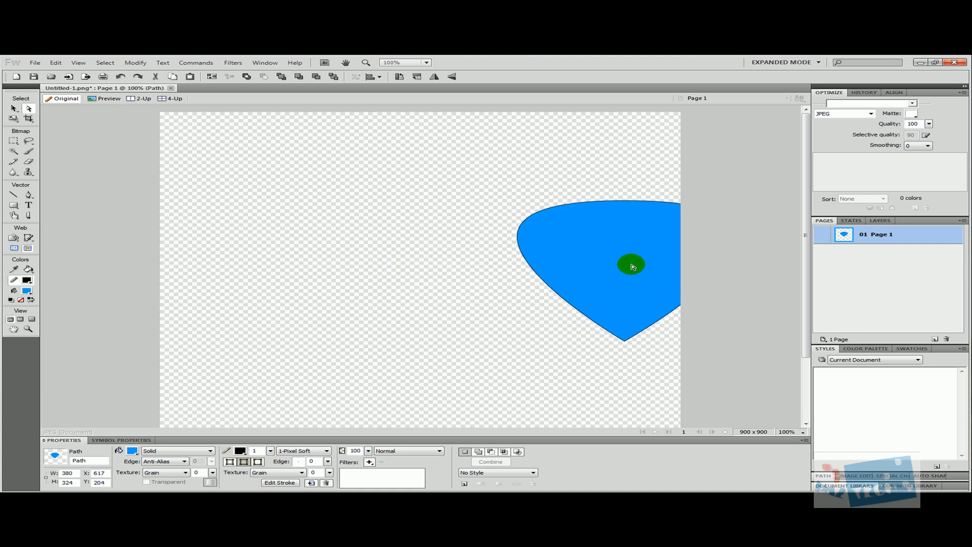
drag(631, 265, 394, 271)
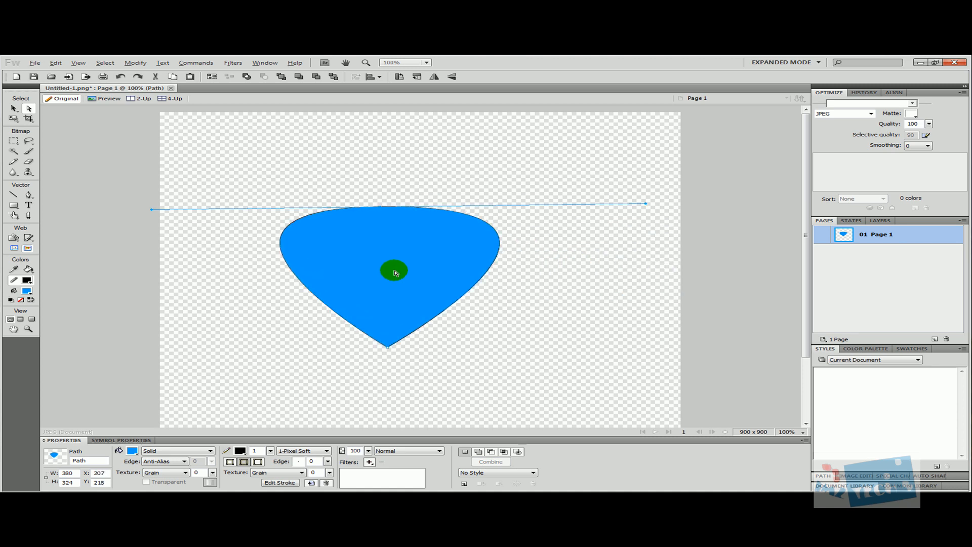
drag(394, 271, 655, 269)
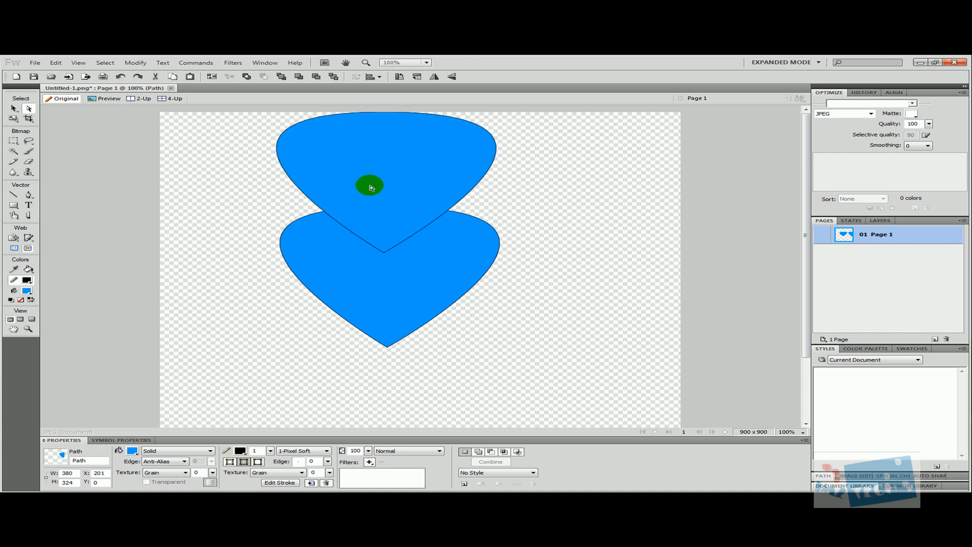
drag(370, 187, 371, 194)
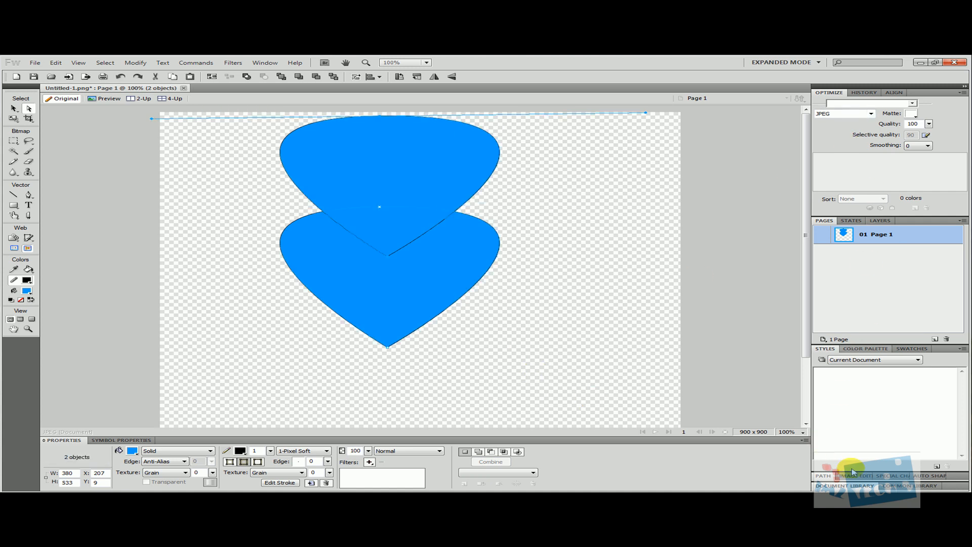
- Apply Punch Paths from the Path panel, cutting the copy out to leave a notched heart shape
click(823, 361)
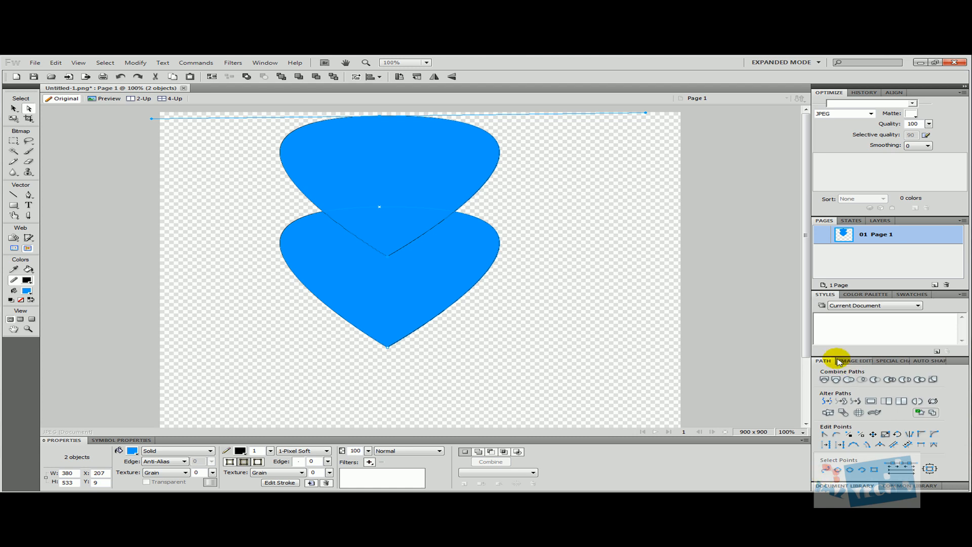
mouse_move(874, 379)
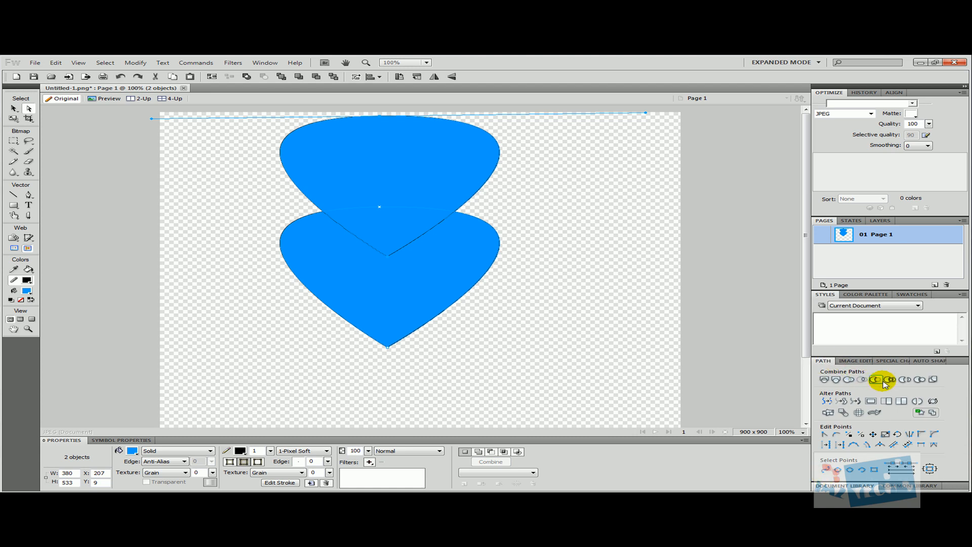
mouse_move(873, 380)
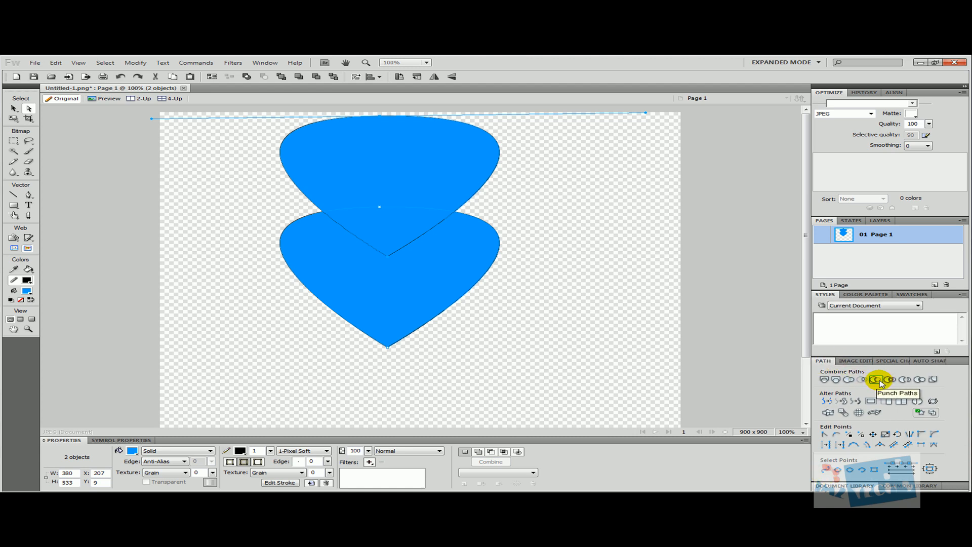
click(876, 379)
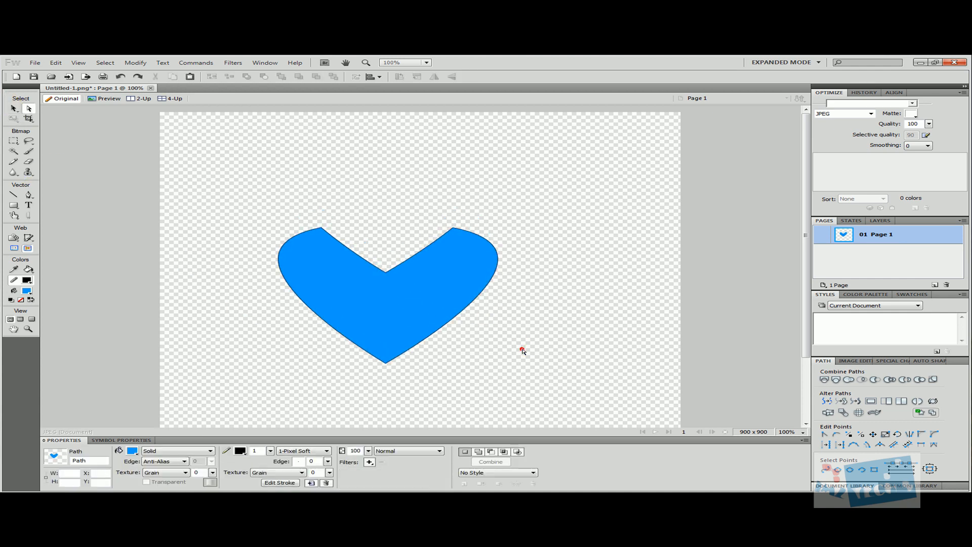
- Pull curve handles from the left corner point to round the heart's upper-left lobe and notch edge
click(316, 228)
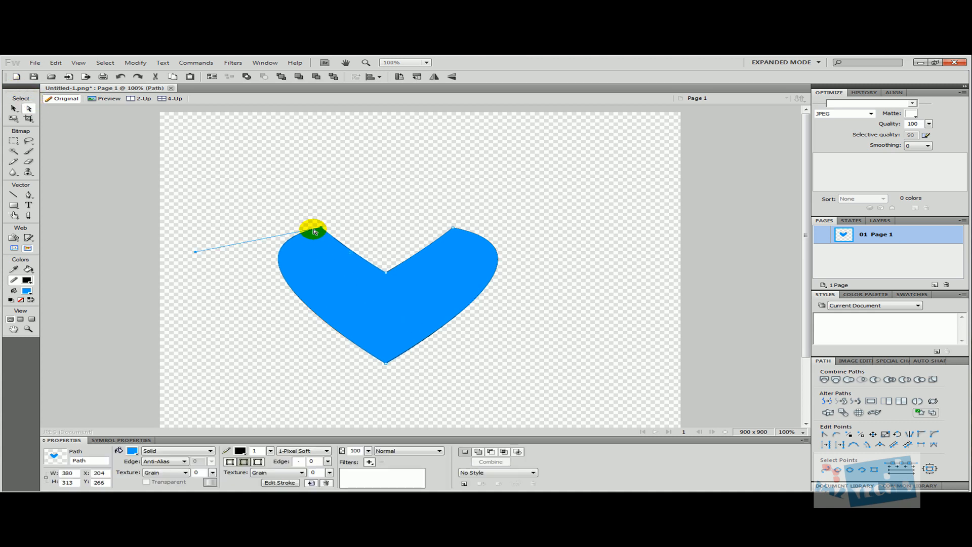
drag(313, 231, 260, 219)
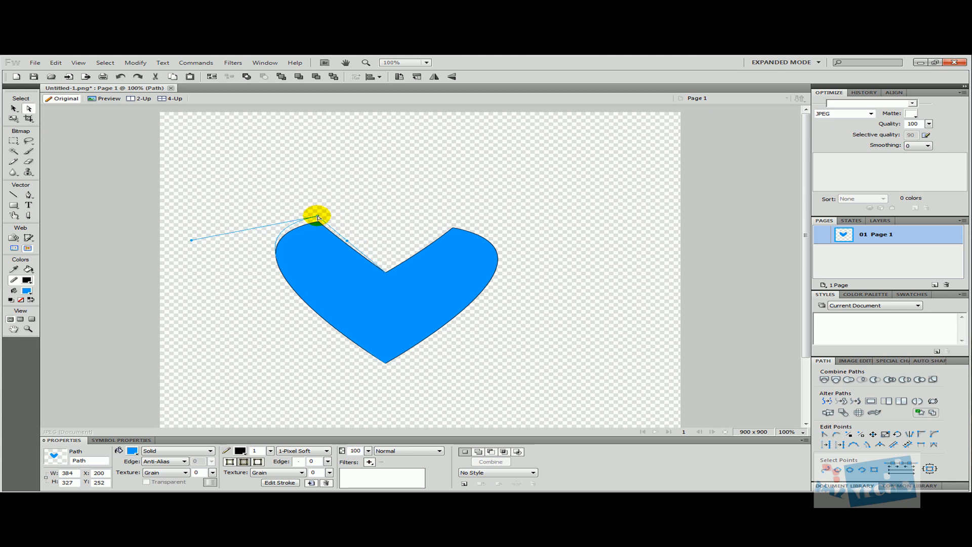
drag(317, 216, 347, 247)
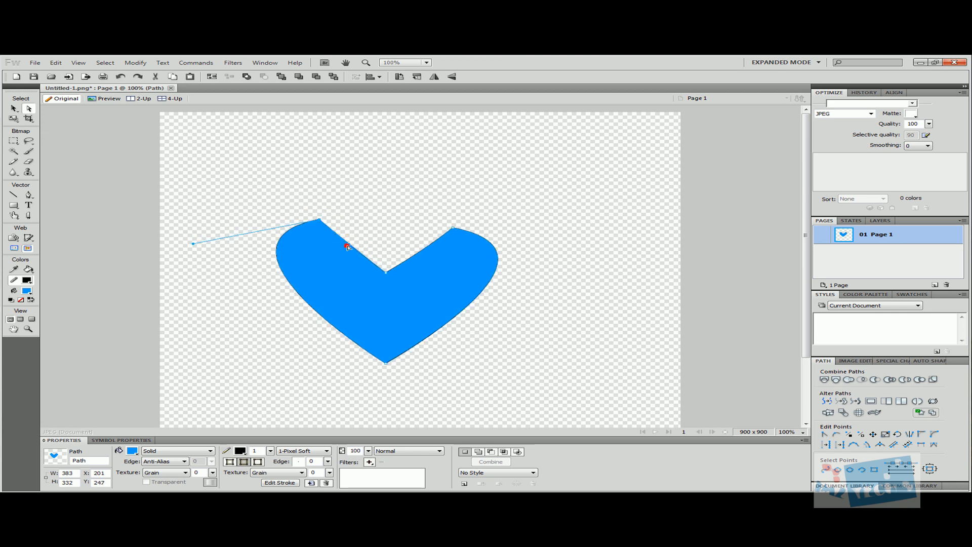
drag(347, 247, 386, 195)
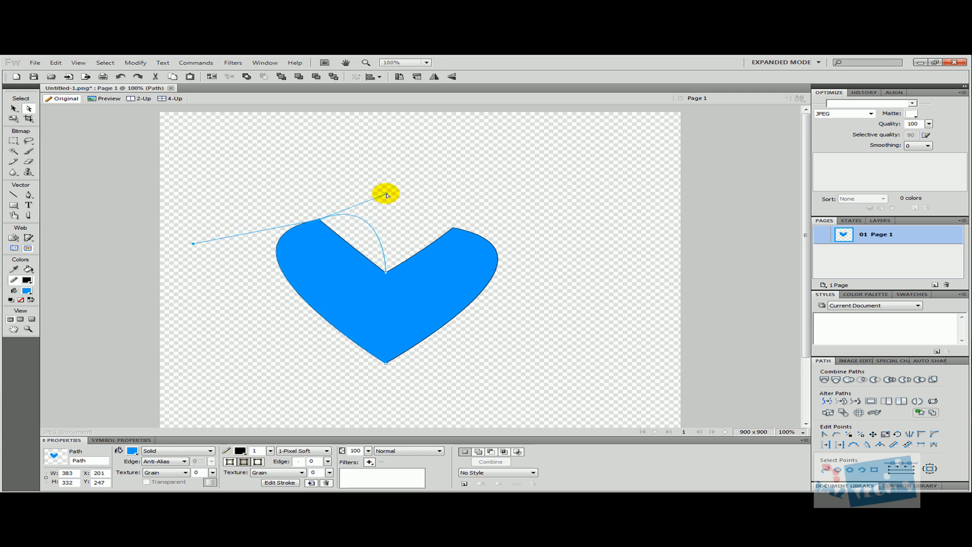
drag(385, 192, 426, 246)
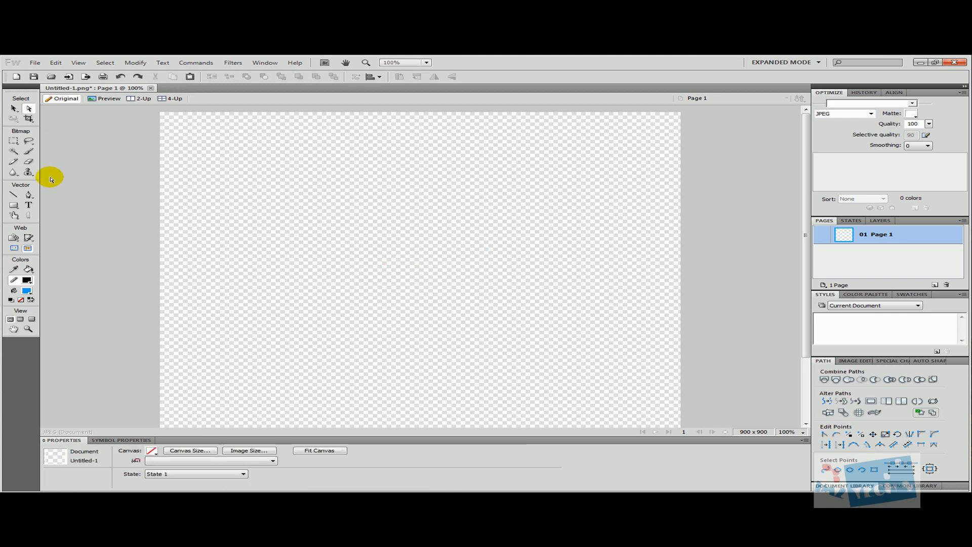
mouse_move(239, 239)
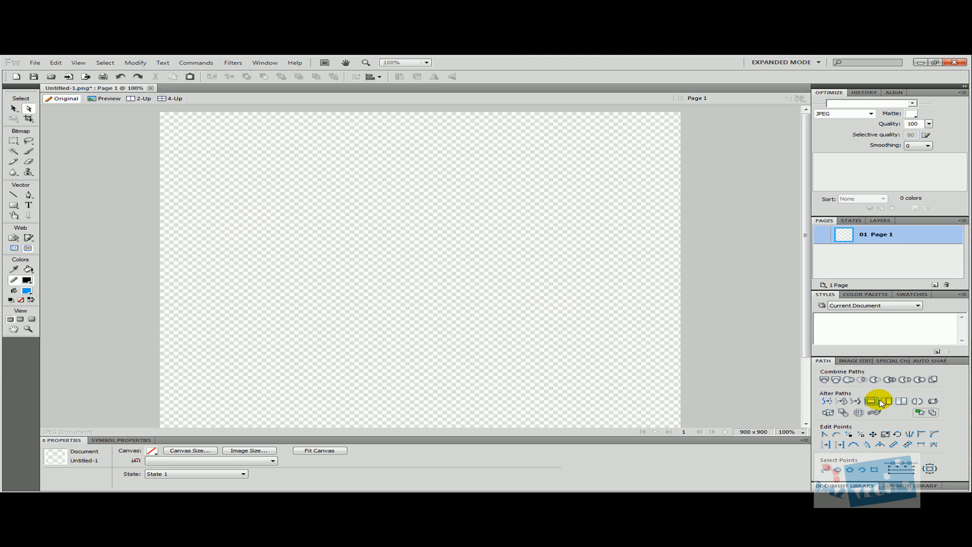
mouse_move(878, 378)
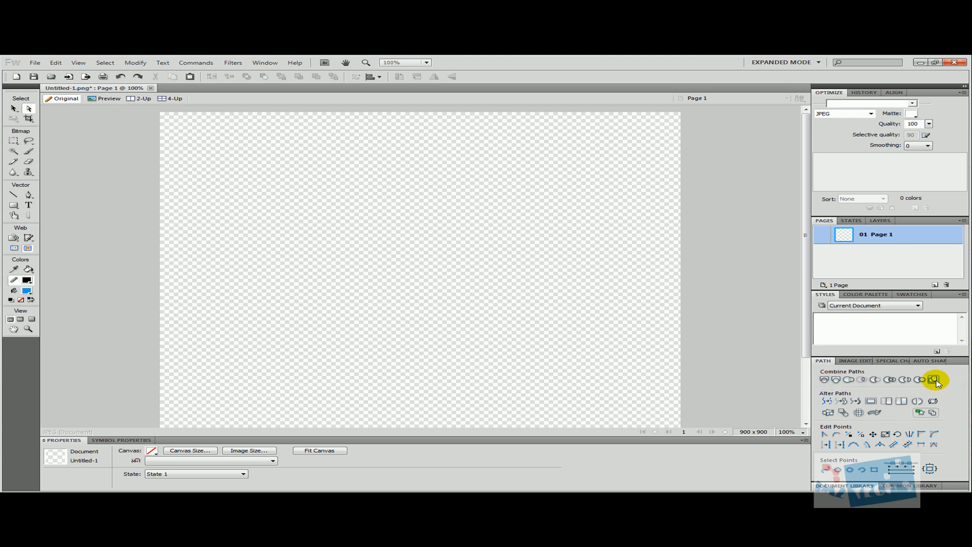
mouse_move(935, 378)
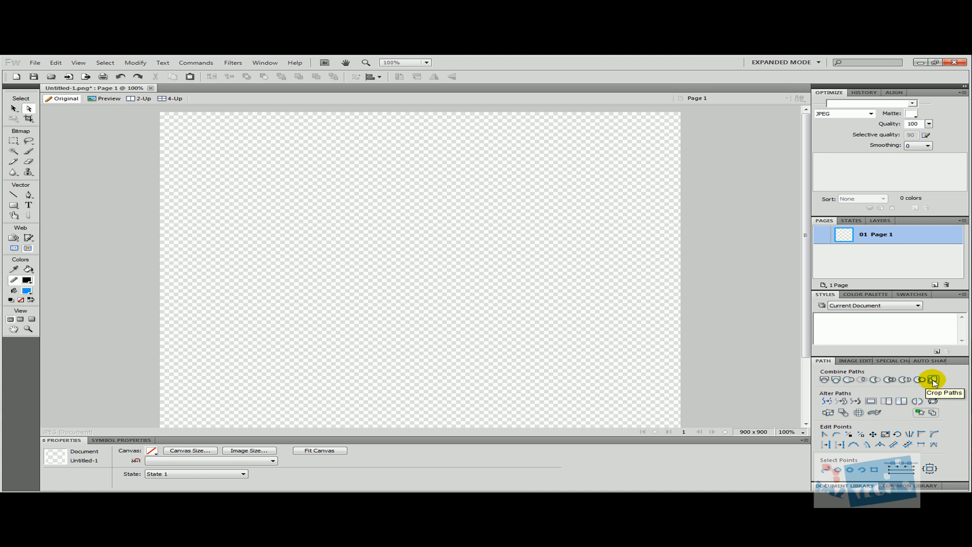
mouse_move(767, 372)
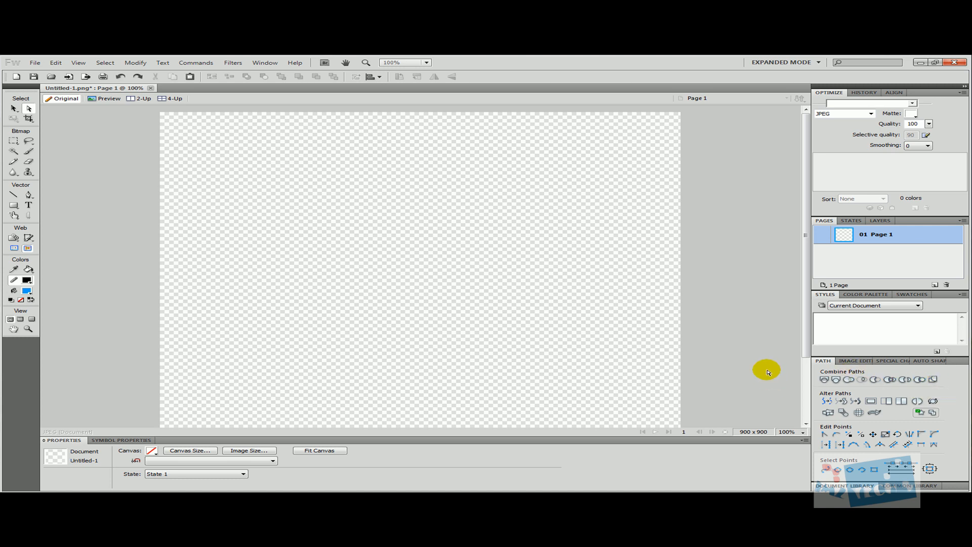